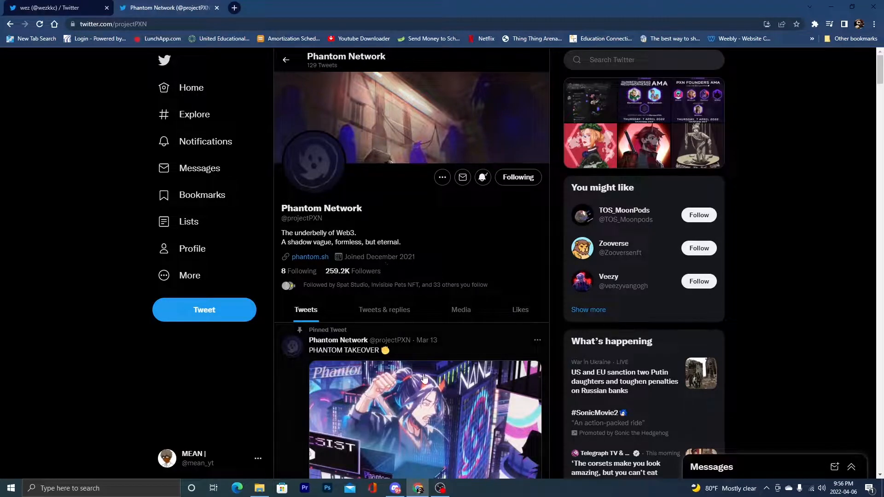
mouse_move(409, 429)
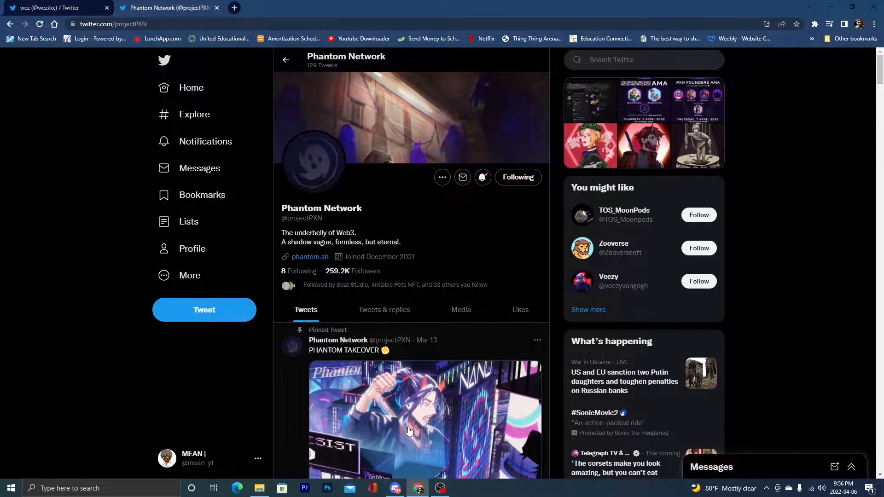